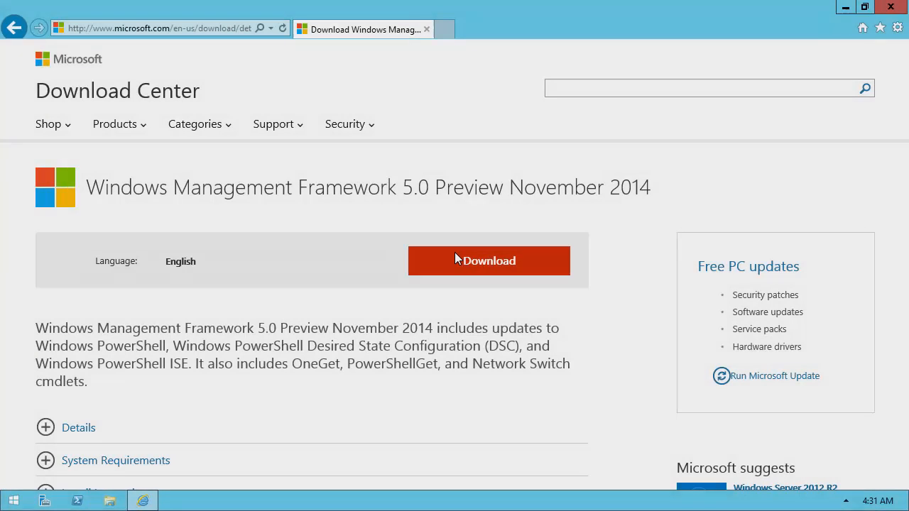
Download and open the WMF 5.0 Preview WindowsBlue-KB3006193-x64.msu package
left_click(488, 261)
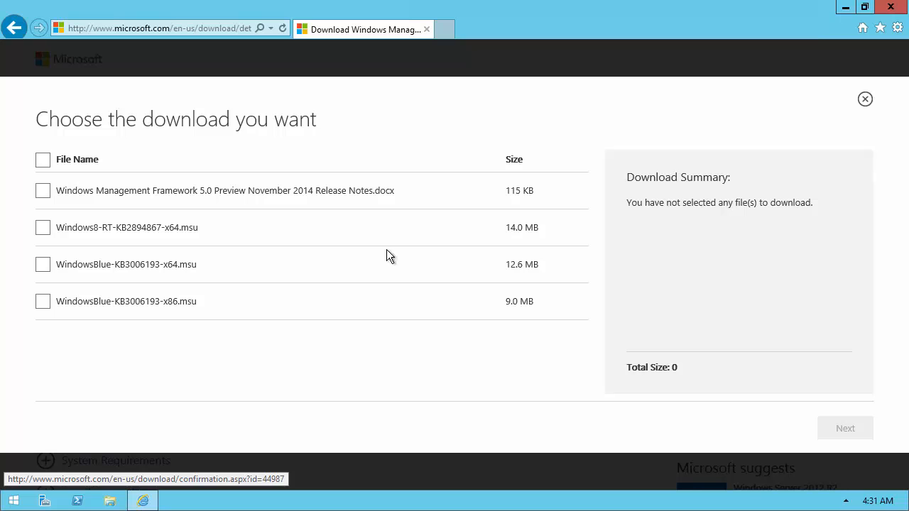
left_click(43, 264)
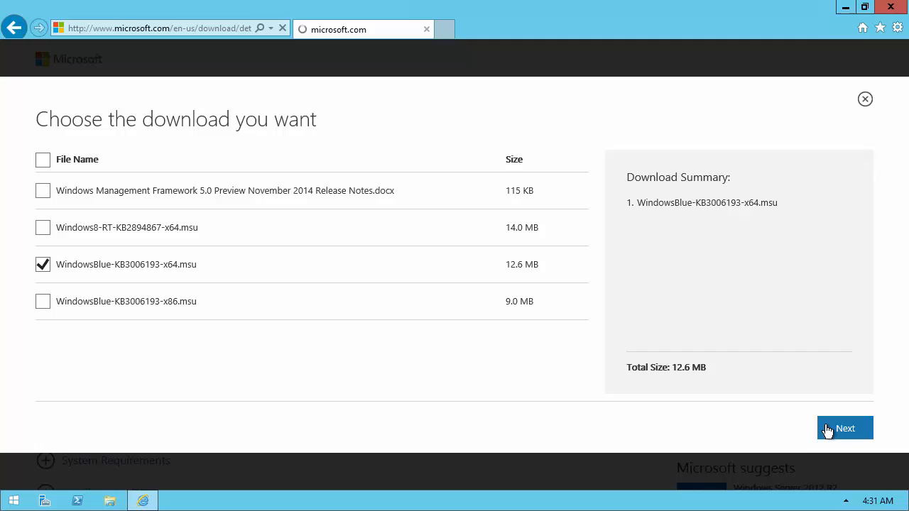
left_click(844, 428)
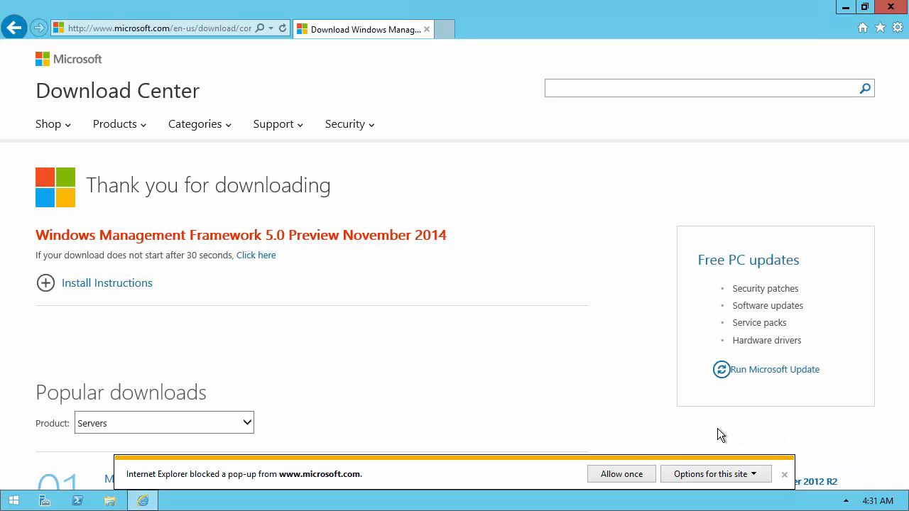
left_click(621, 474)
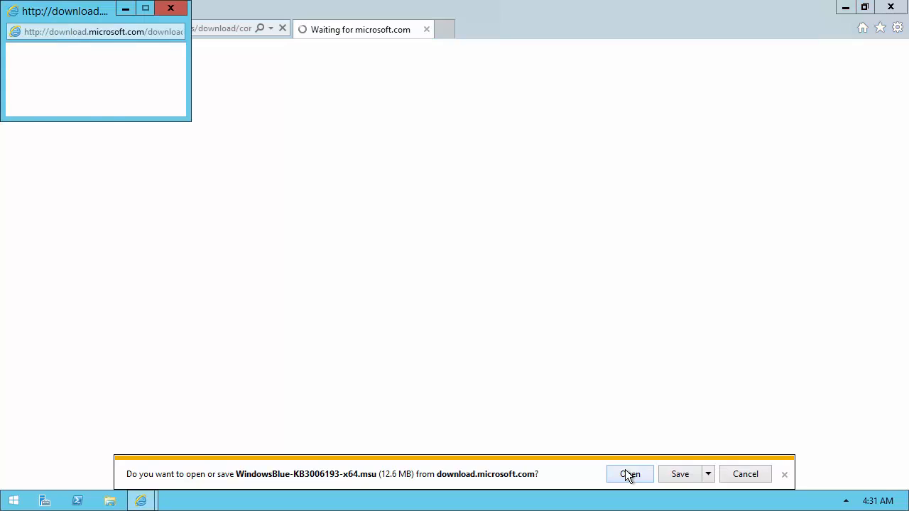
left_click(629, 474)
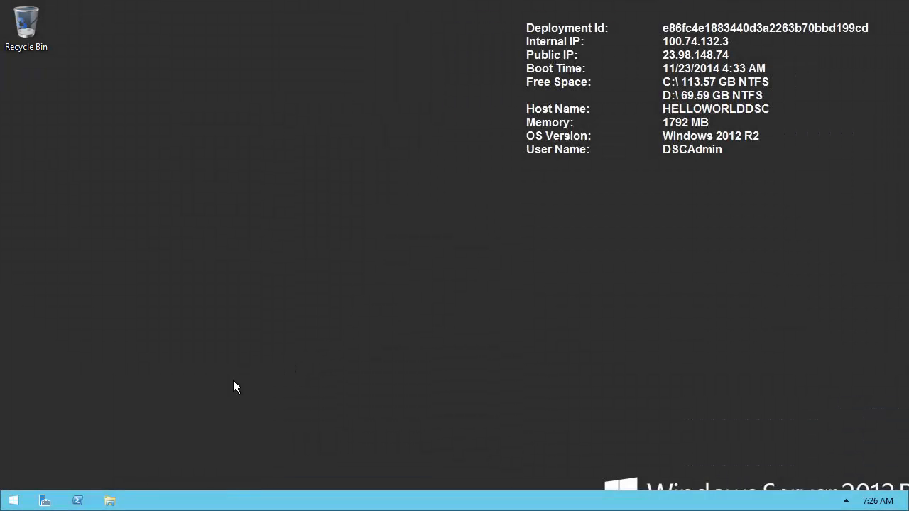
Launch Windows PowerShell ISE from the PowerShell taskbar icon's Tasks list
right_click(77, 500)
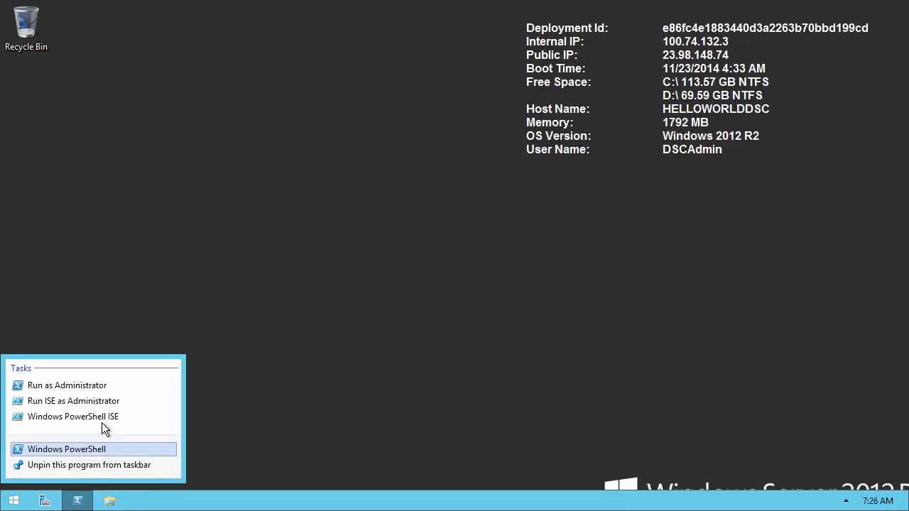
left_click(73, 416)
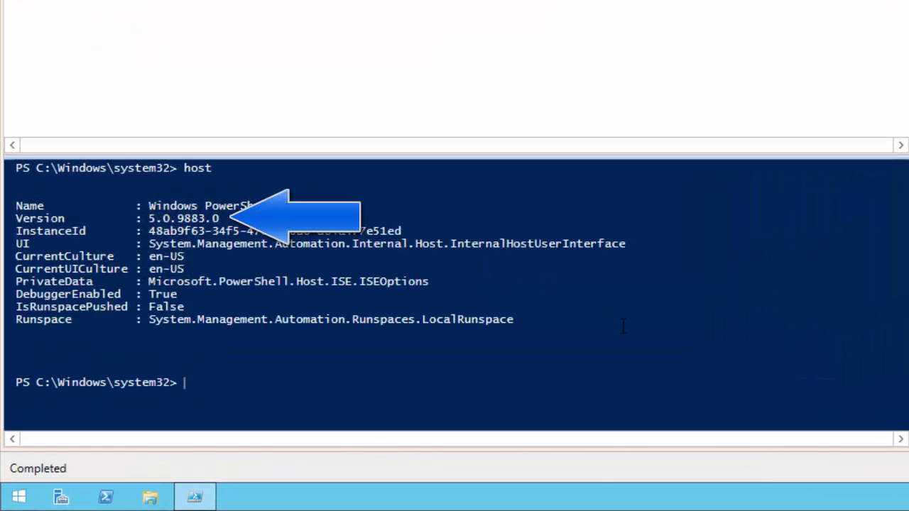
Run 'Import-Module PowerShellGet -Verbose' in the console pane
type("Impo")
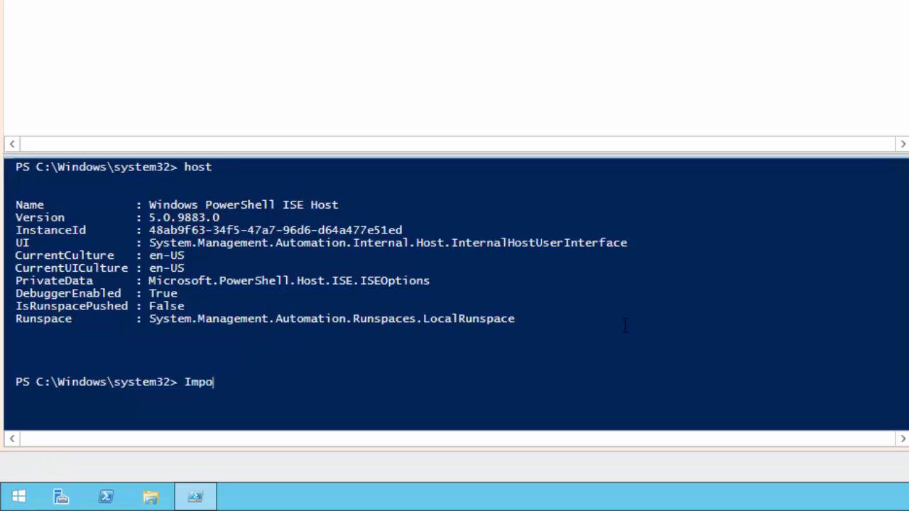
type("rt-Module")
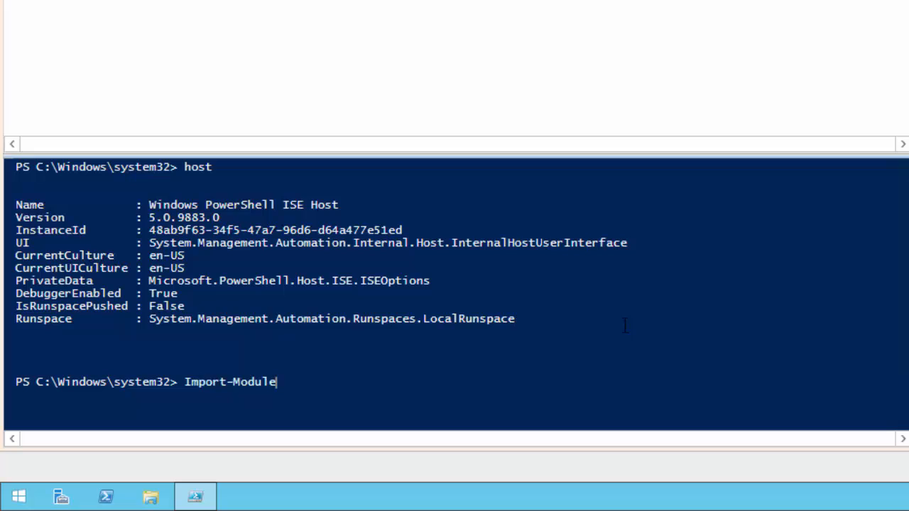
type("Power")
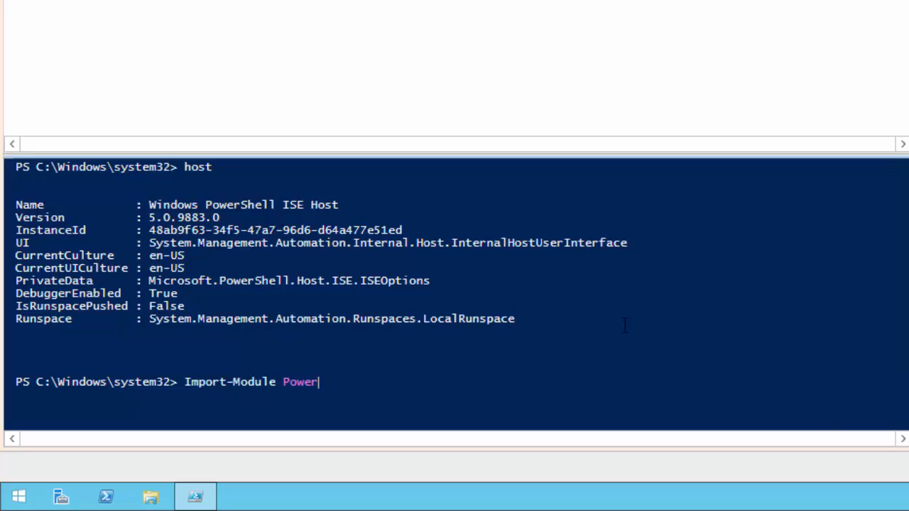
type("ShellGet")
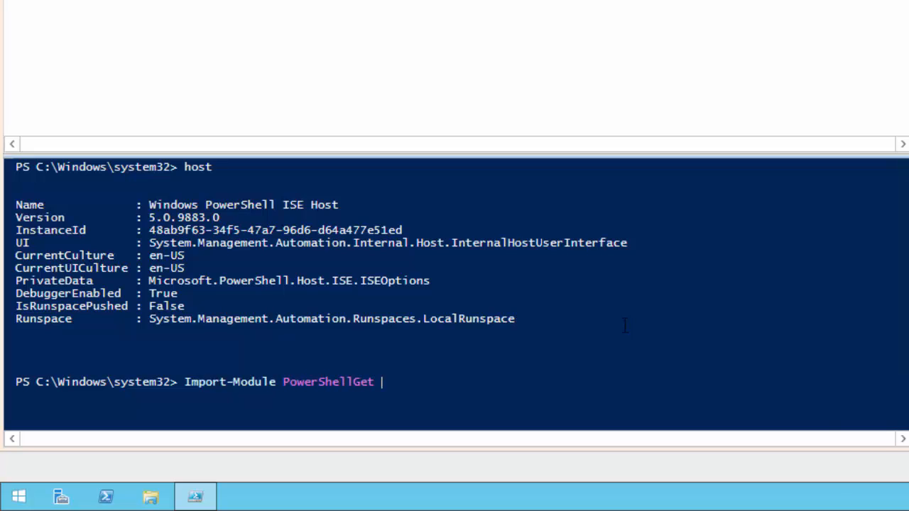
type("-ver")
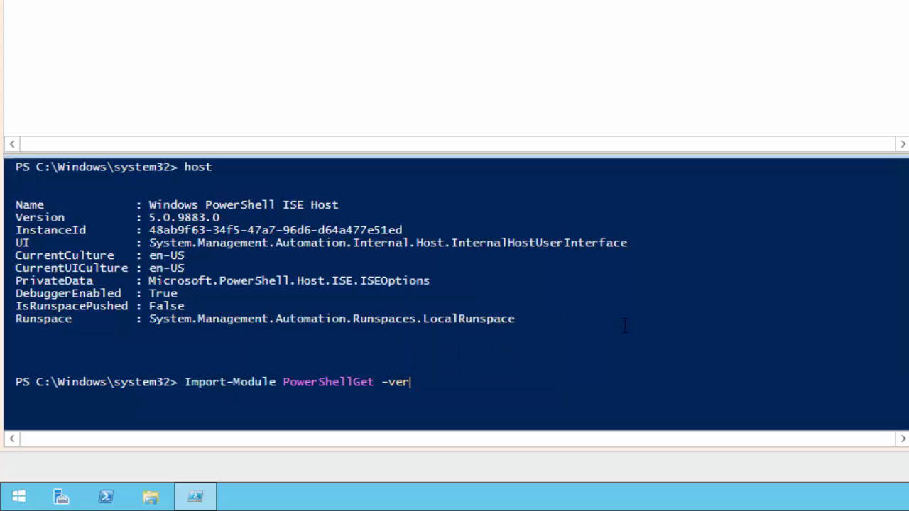
key("Return")
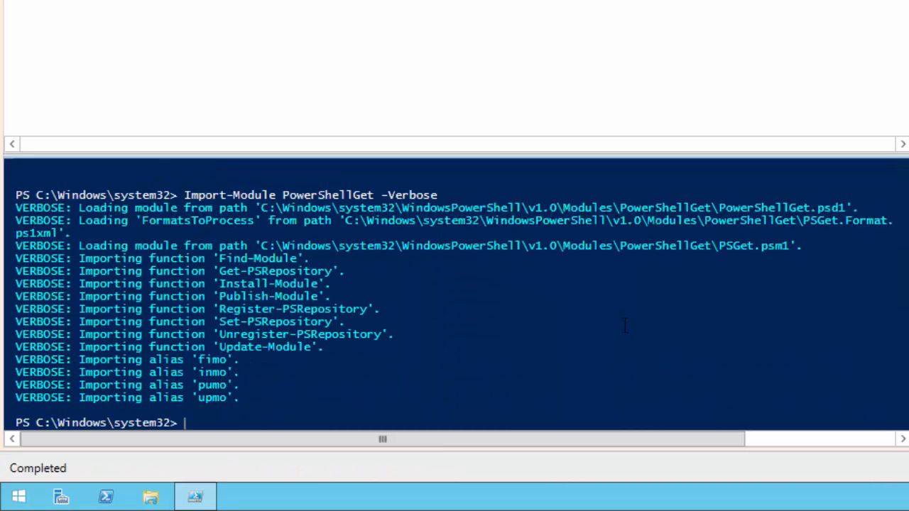
Run Find-Module for xDSCResourceDesigner and approve downloading NuGet-anycpu.exe
type("Find-Module")
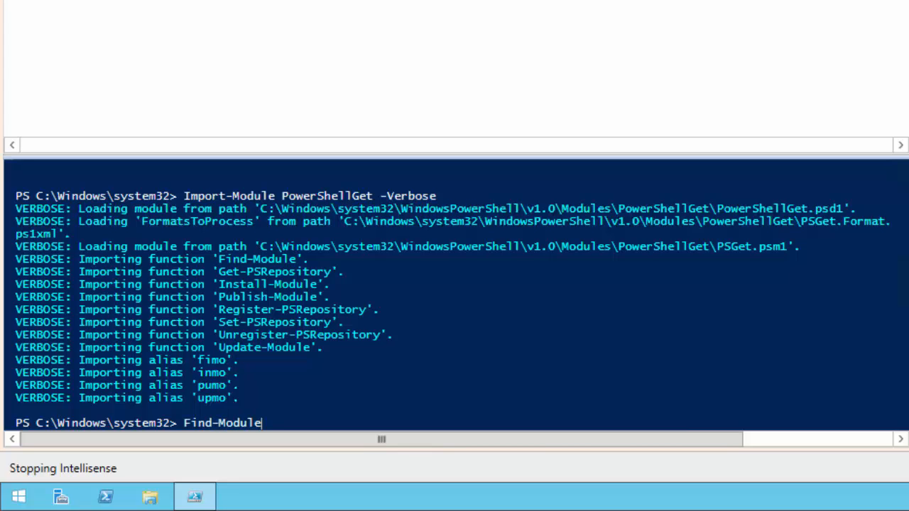
type("-Name x")
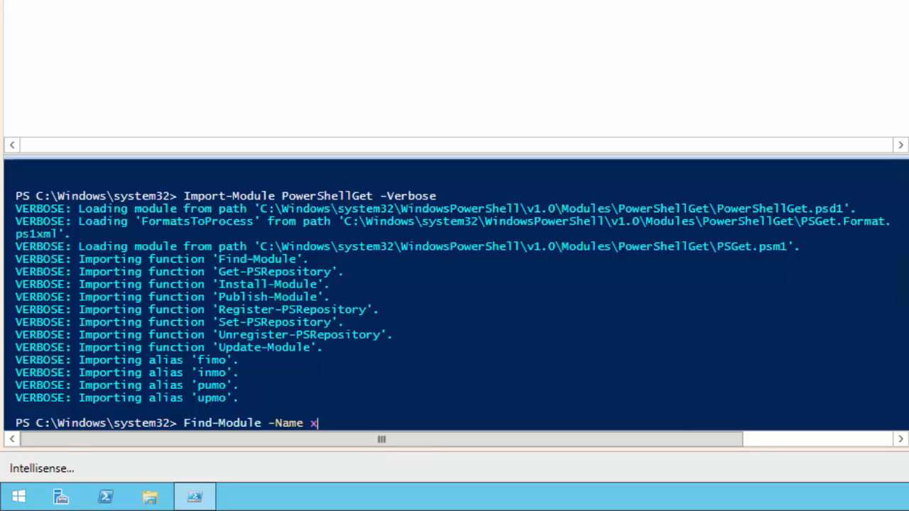
type("DSCResourceDesigner -Verbose")
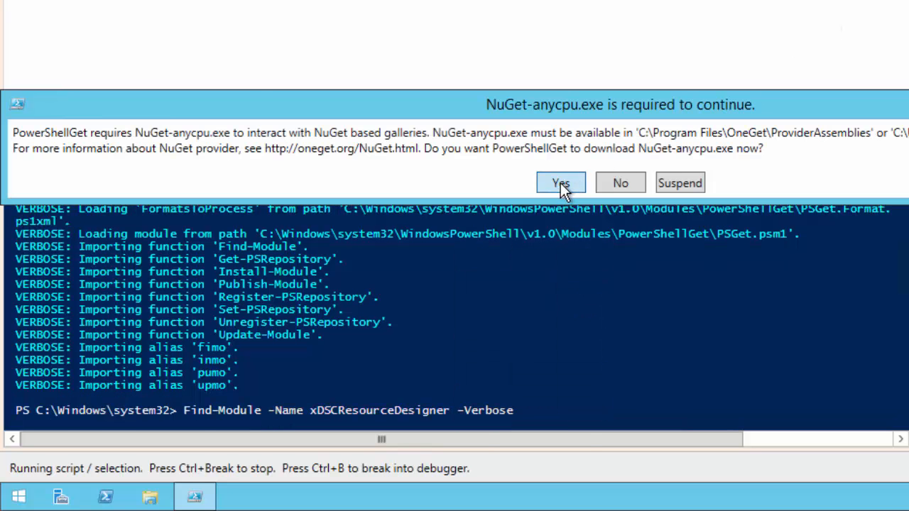
left_click(560, 182)
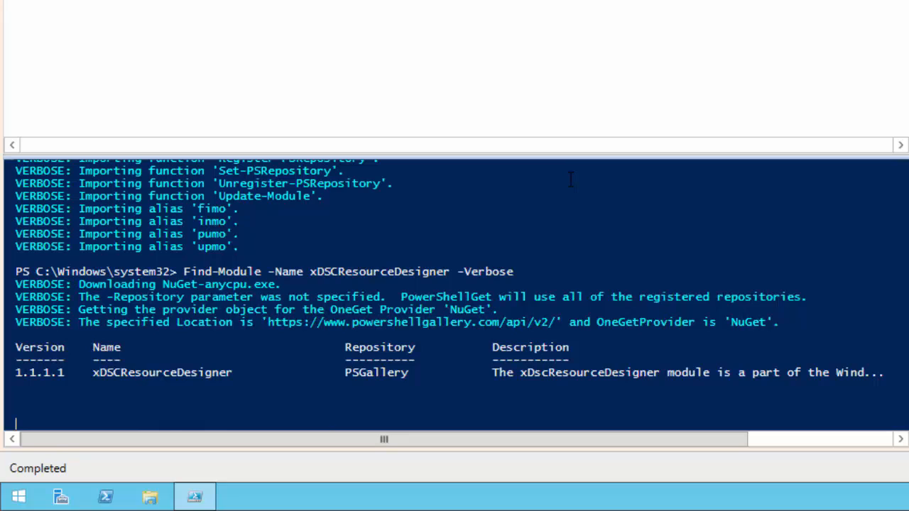
Run 'Install-Module -Name xDSCResourceDesigner' and confirm installing it from the gallery
type("Install-")
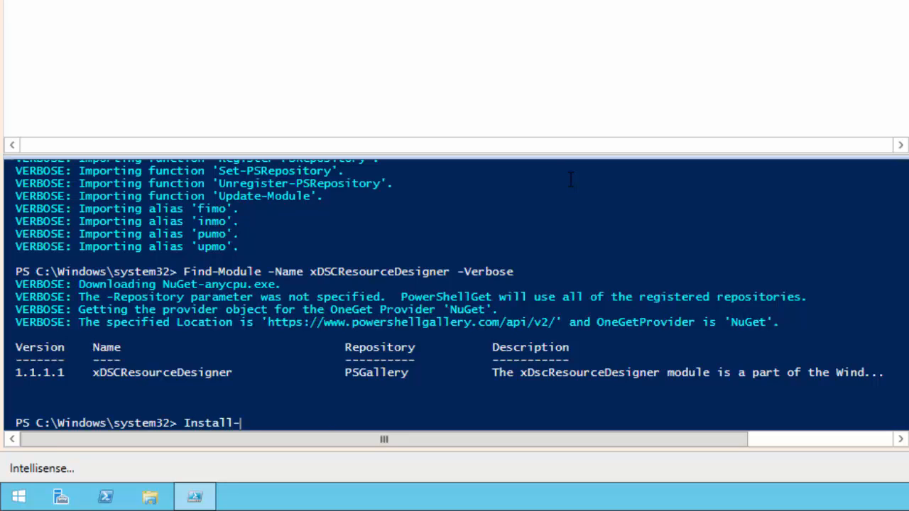
type("Module")
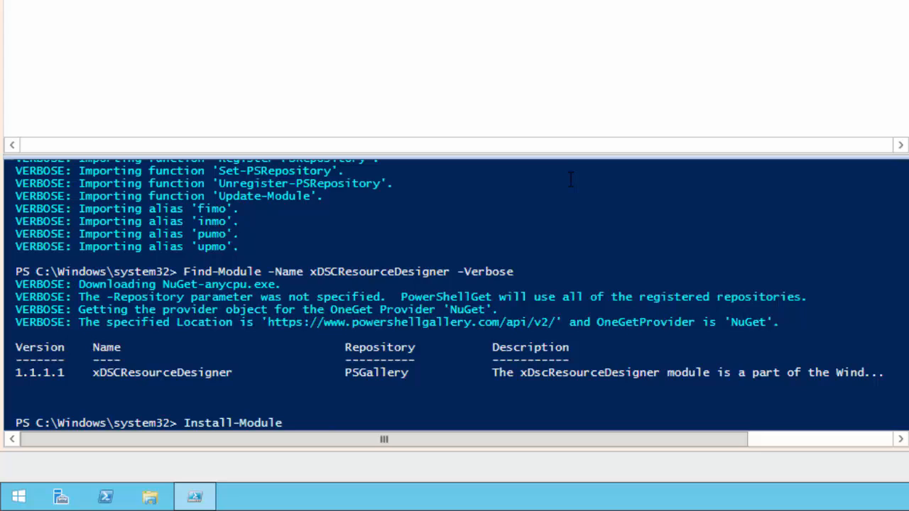
type("-Name")
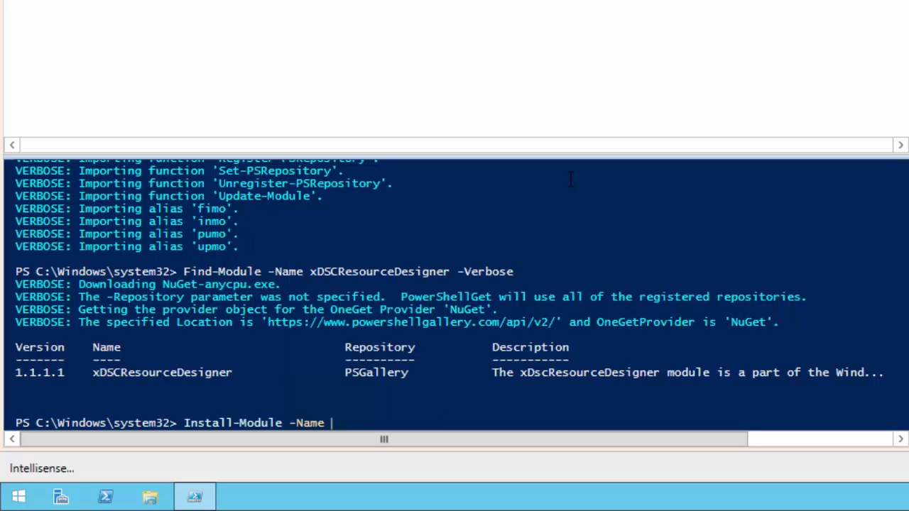
type("xDSC")
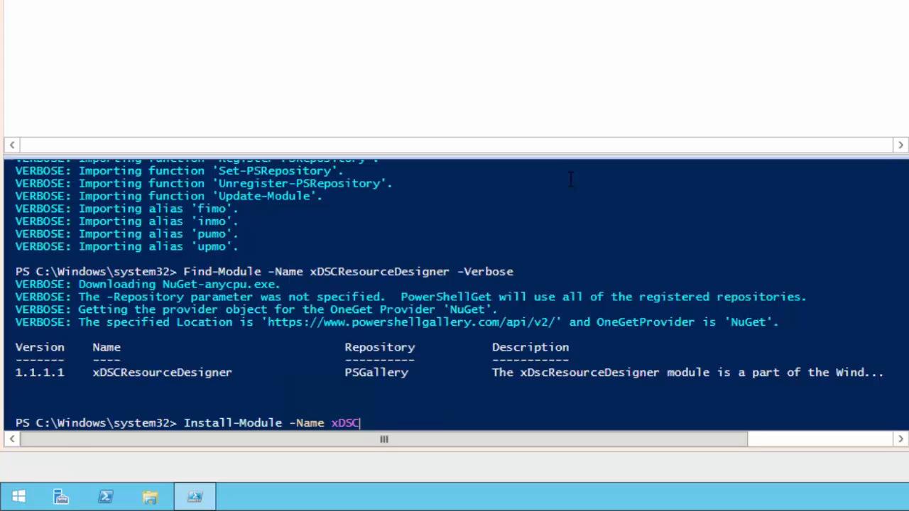
type("ResourceDesigner -Verbose")
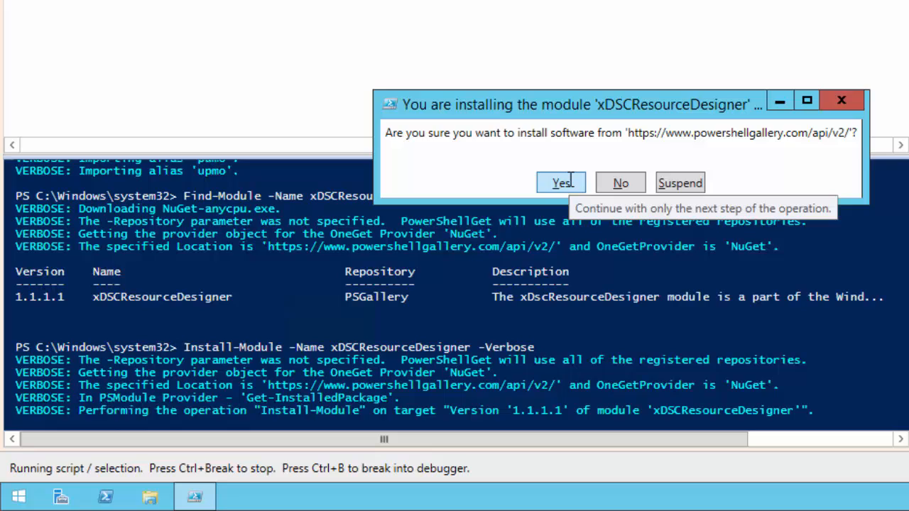
left_click(560, 183)
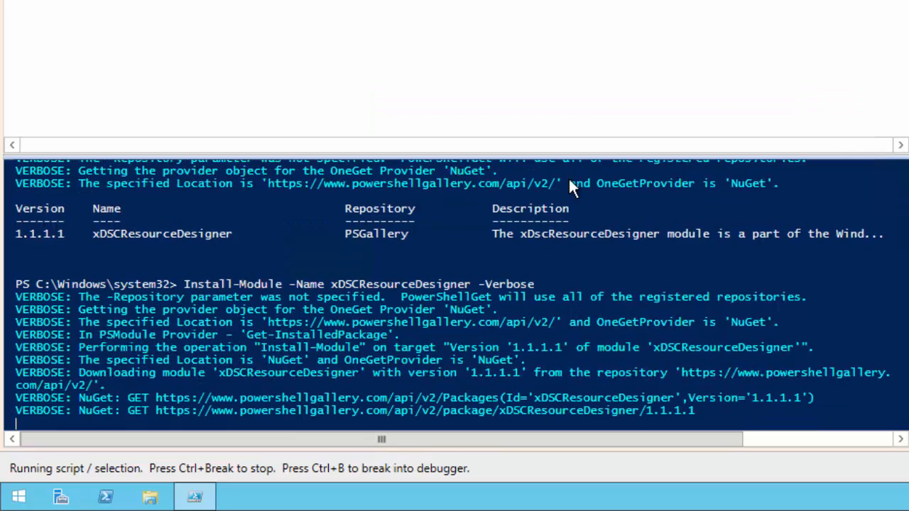